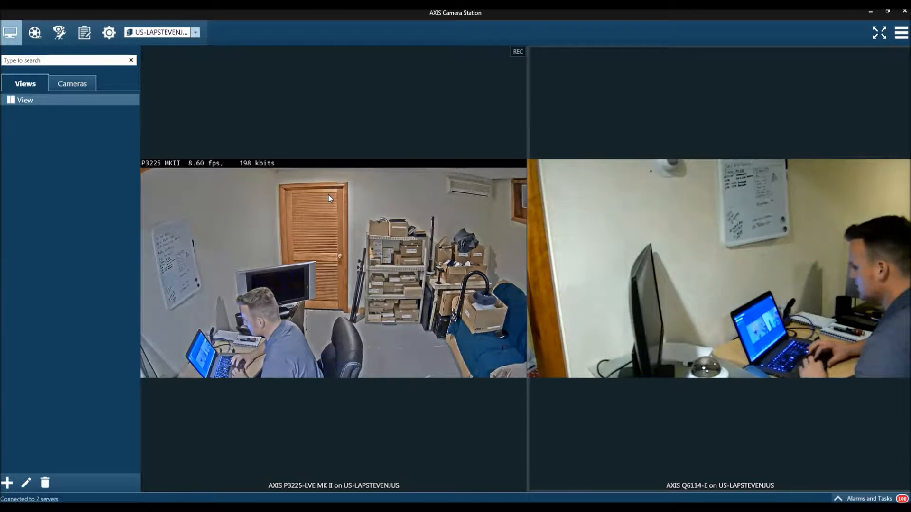
mouse_move(323, 188)
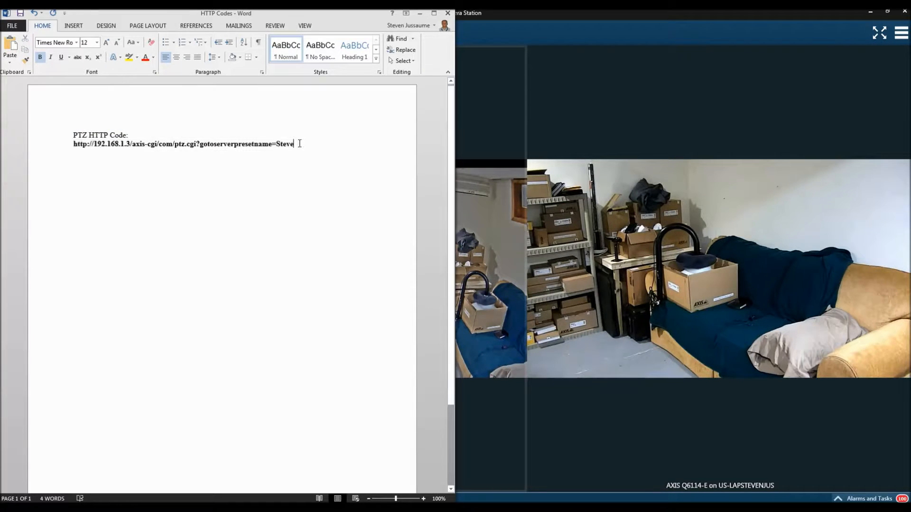
Highlight the preset name 'Steve' at the end of the PTZ HTTP code URL in Word.
double_click(285, 143)
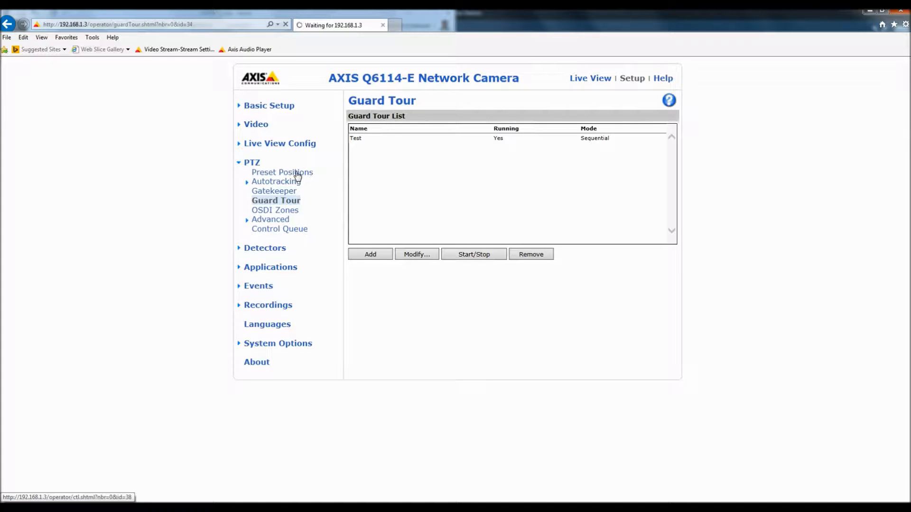
Open the AXIS Q6114-E camera's PTZ Preset Positions settings page.
left_click(282, 173)
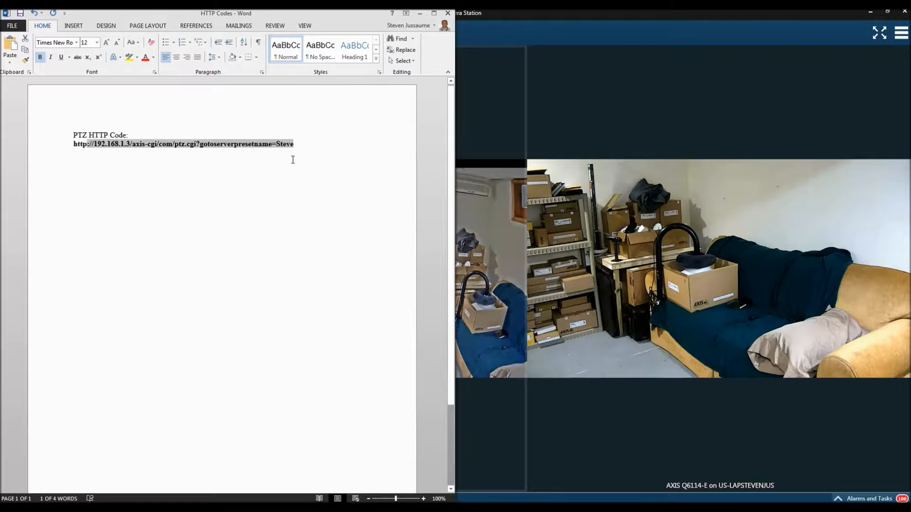
Copy the full gotoserverpresetname=Steve URL from Word and minimize Word.
left_click(54, 43)
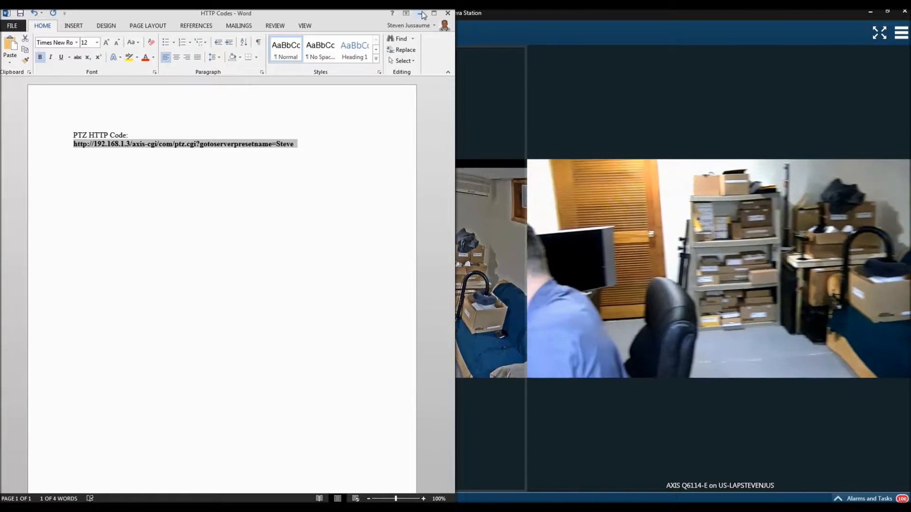
left_click(423, 13)
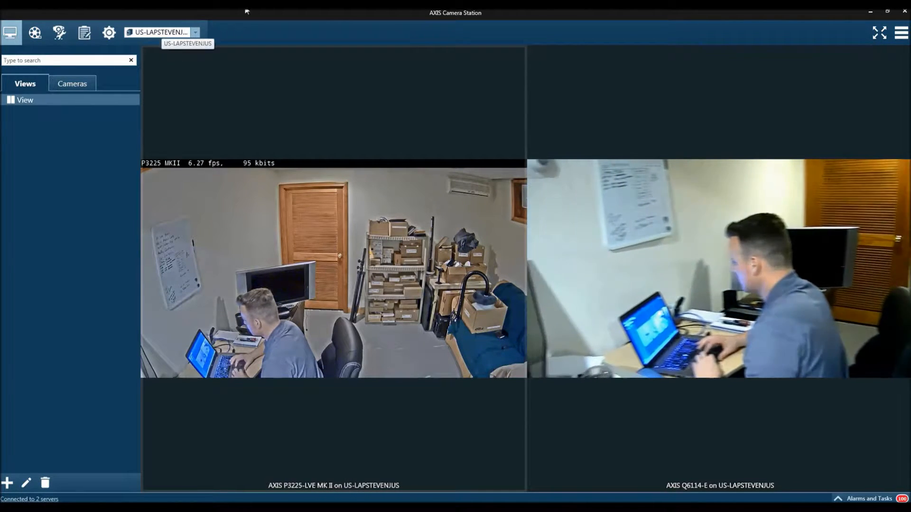
Start a new advanced rule with a Motion Detection trigger on AXIS P3225-LVE MK II.
left_click(899, 31)
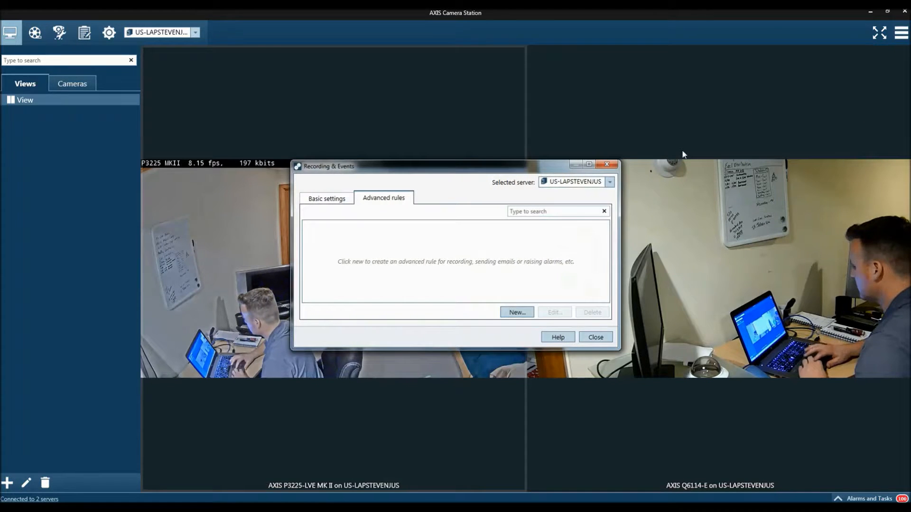
mouse_move(404, 222)
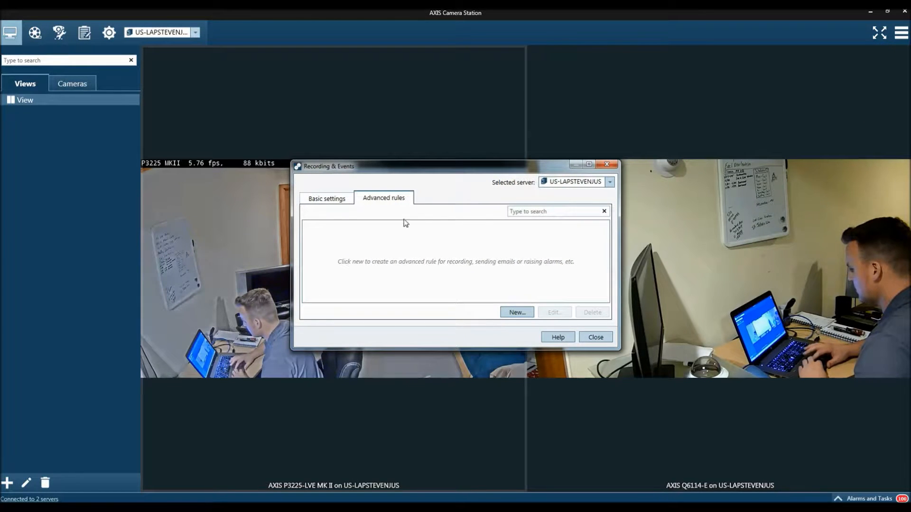
left_click(517, 313)
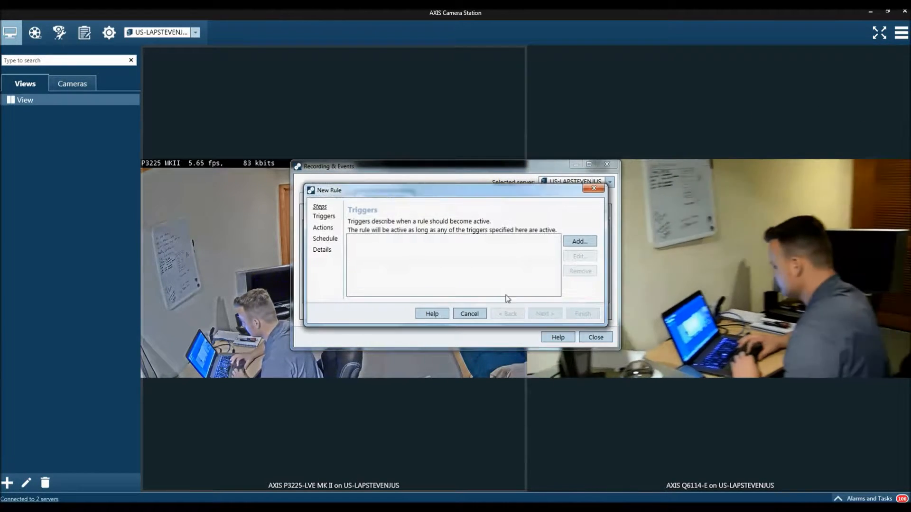
left_click(579, 241)
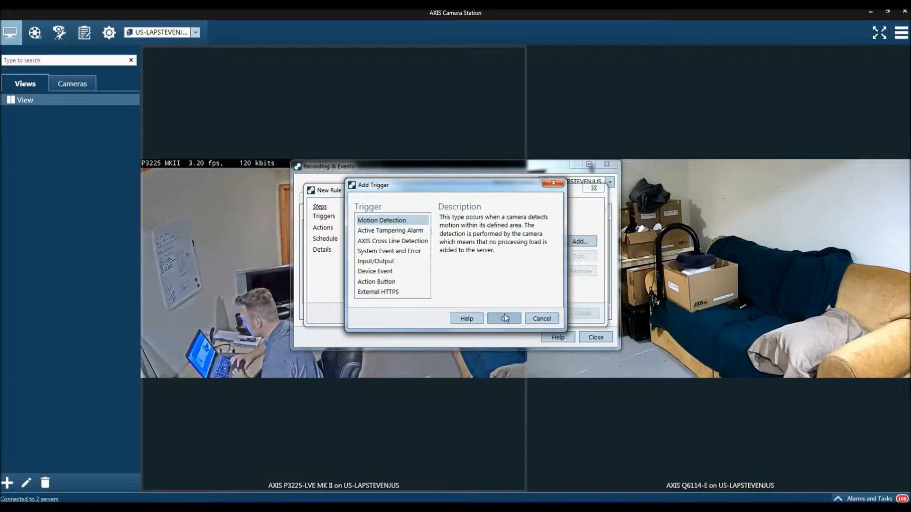
left_click(503, 318)
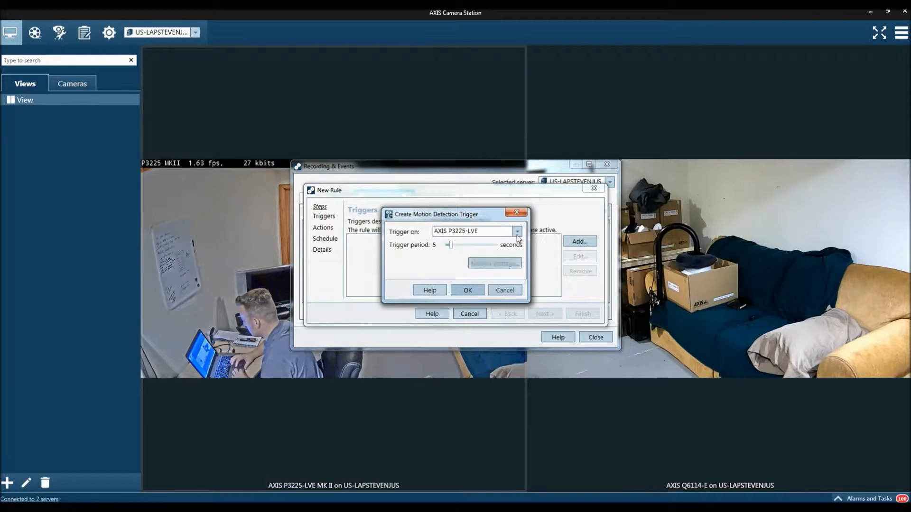
left_click(516, 232)
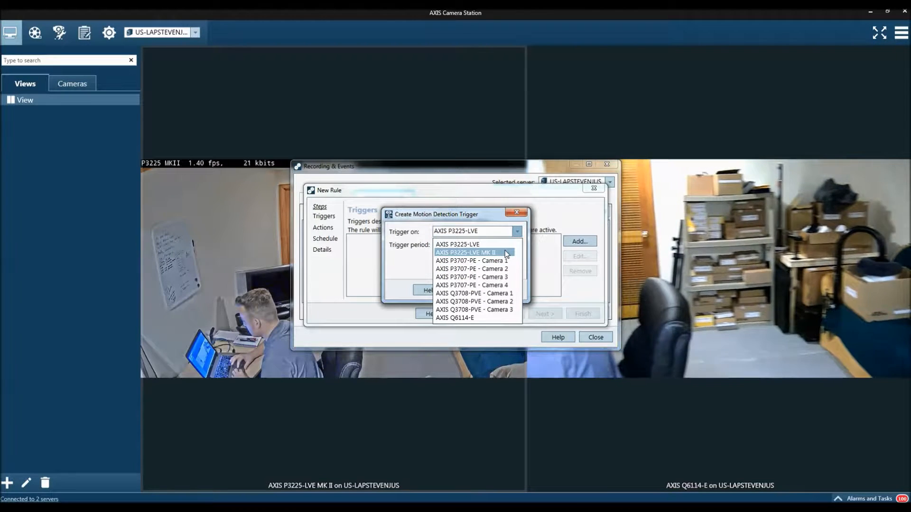
left_click(465, 252)
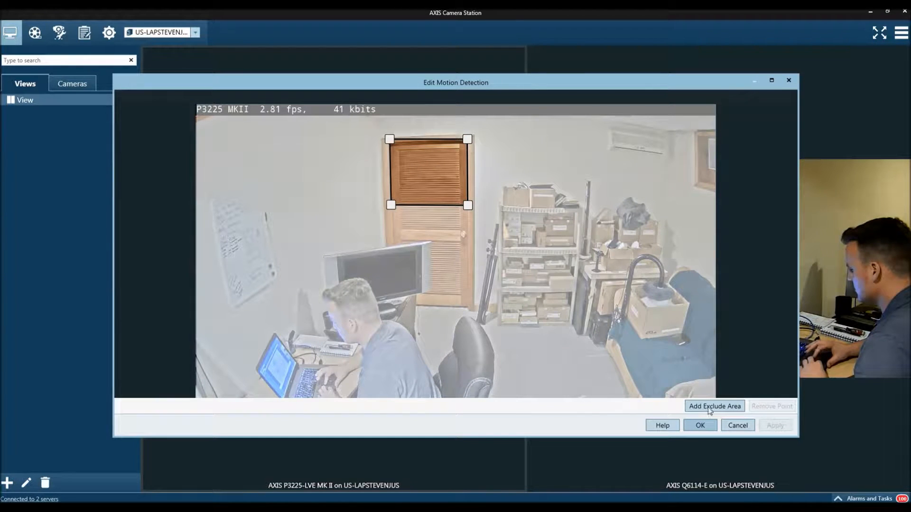
left_click(775, 426)
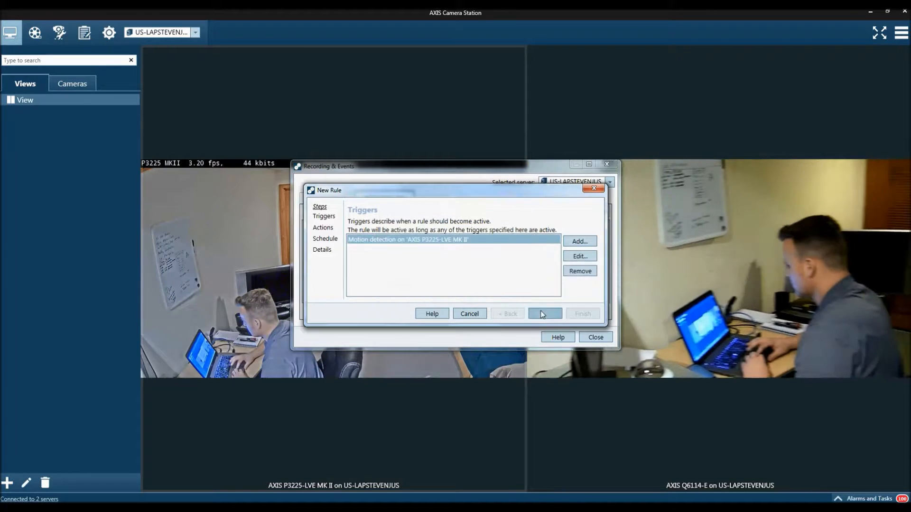
Add an HTTP notification action to 192.168.1.3 ptz.cgi?gotoserverpresetname=Steve.
left_click(544, 314)
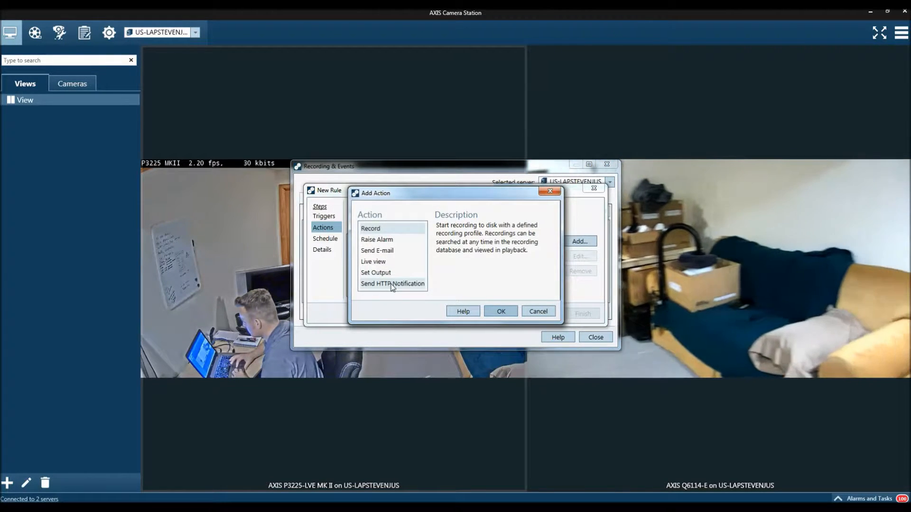
left_click(392, 284)
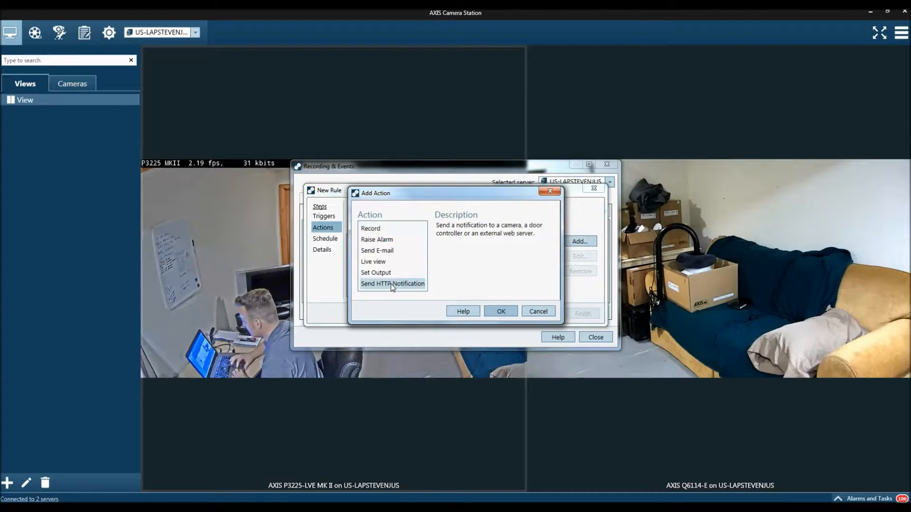
left_click(501, 312)
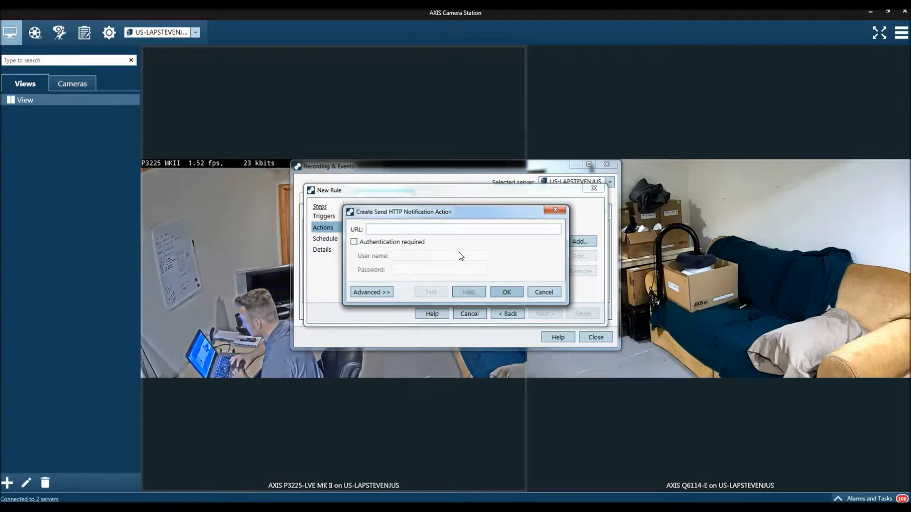
type("http://192.168.1.3/axis-cgi/com/ptz.cgi?gotoserverpresetname=Steve")
left_click(439, 256)
type("root")
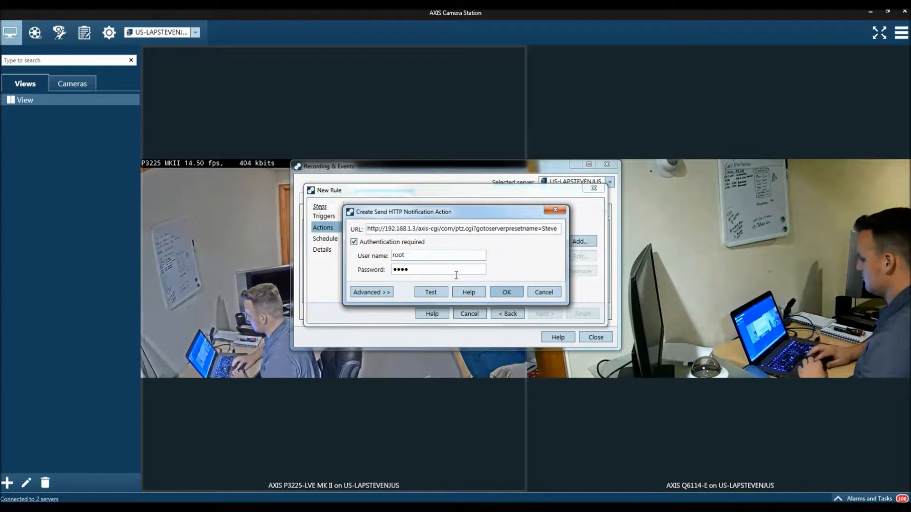
left_click(506, 292)
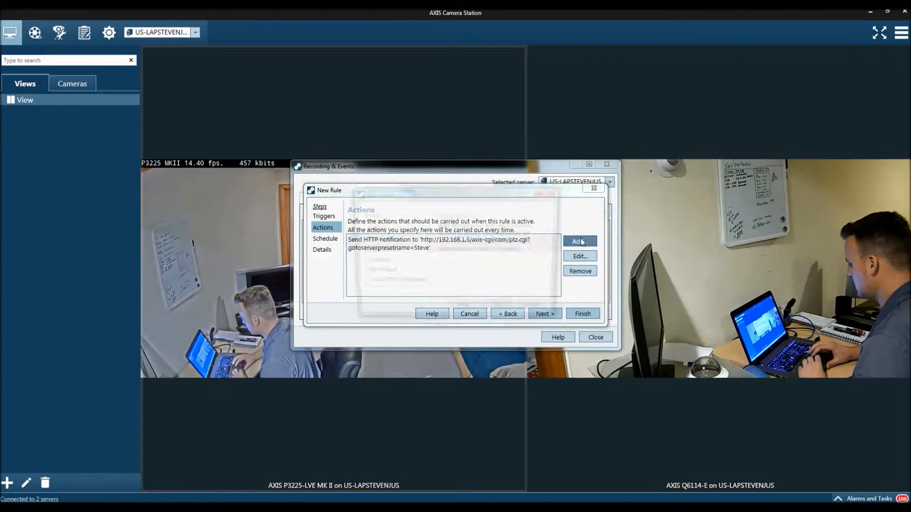
Add a recording action for the AXIS Q6114-E camera using the High profile.
left_click(579, 242)
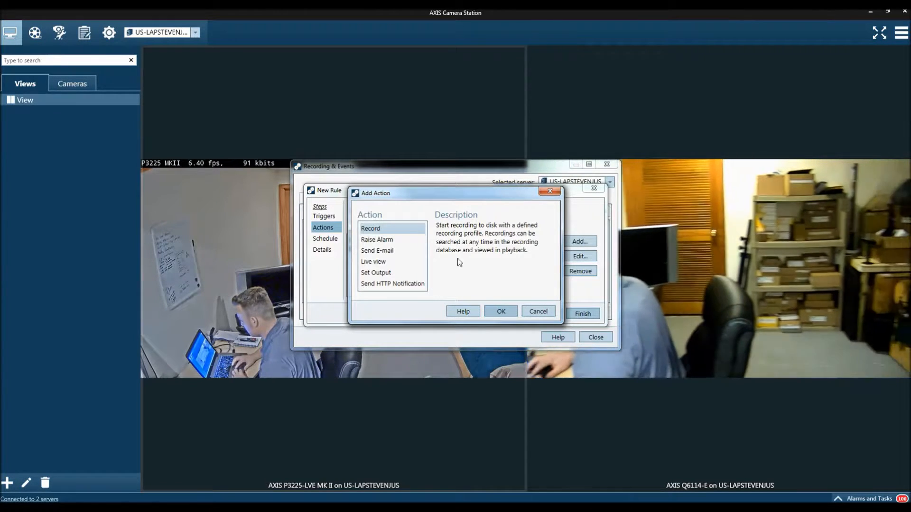
left_click(500, 311)
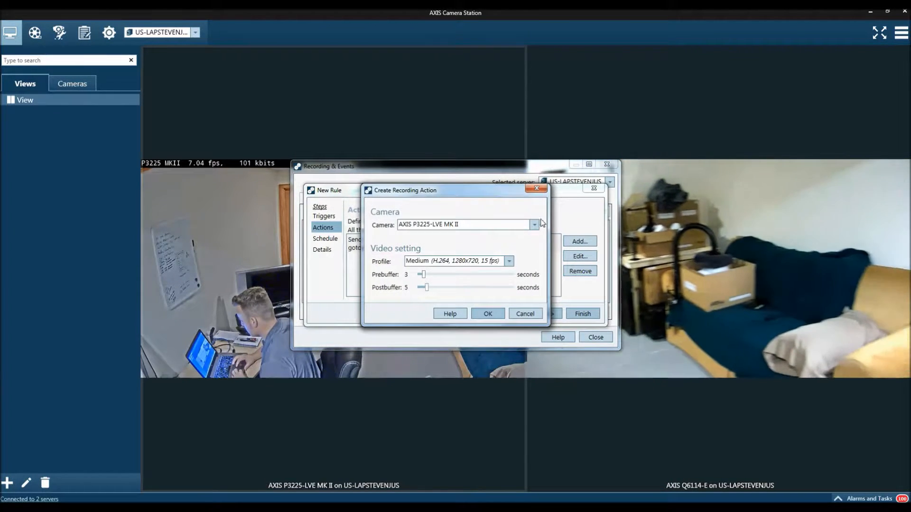
left_click(534, 225)
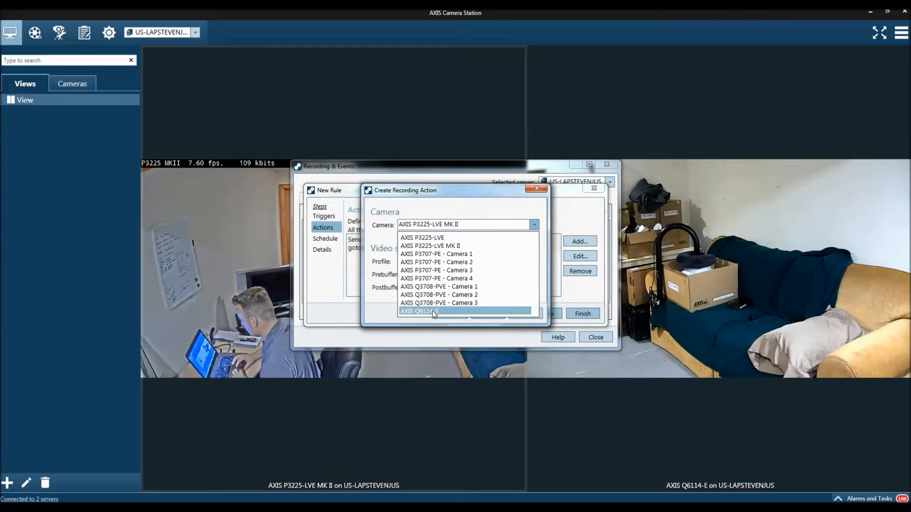
left_click(432, 310)
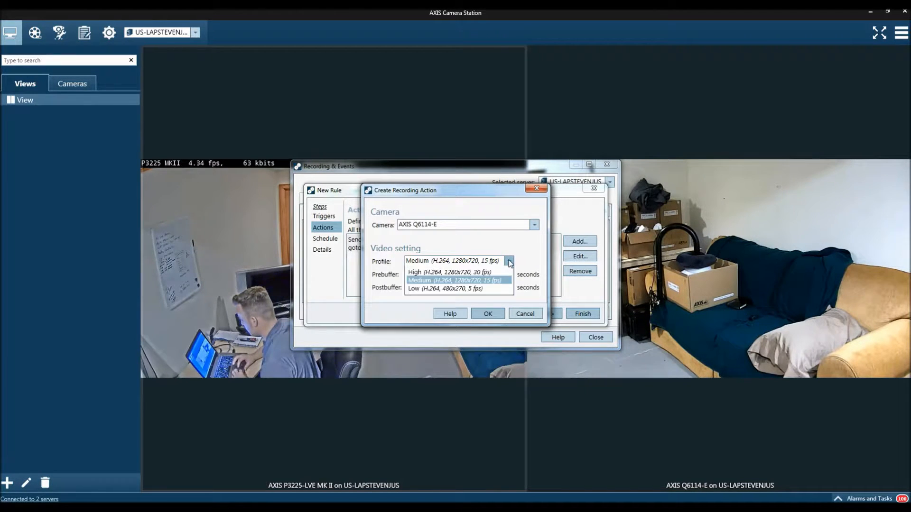
left_click(416, 272)
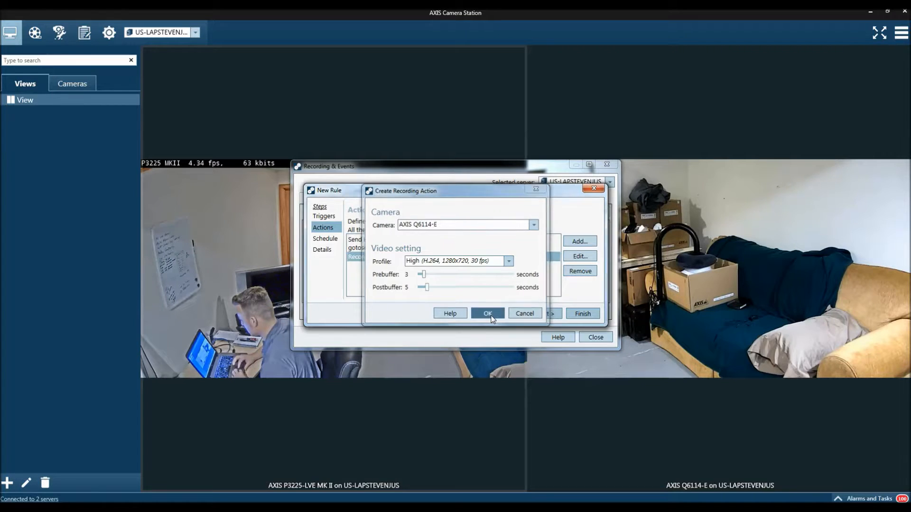
left_click(487, 314)
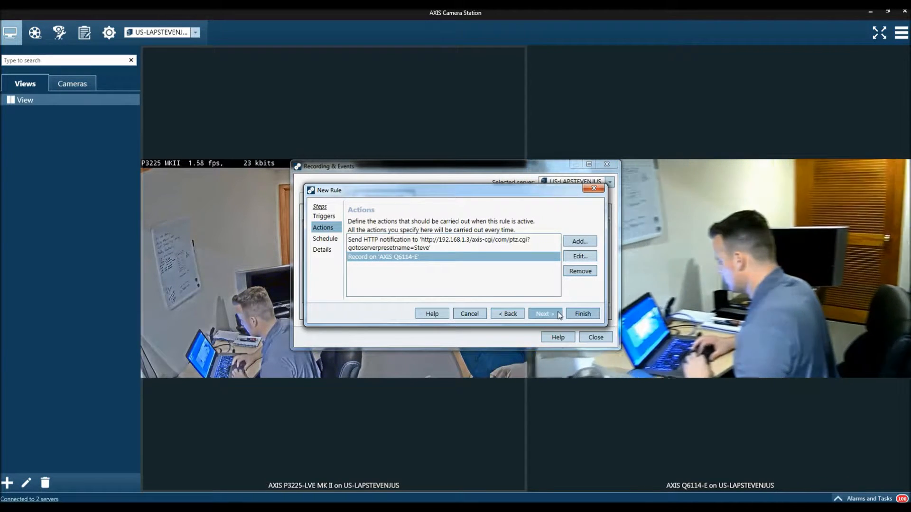
Name the rule 'Ptz to preset based on motion' and finish creating it.
left_click(544, 313)
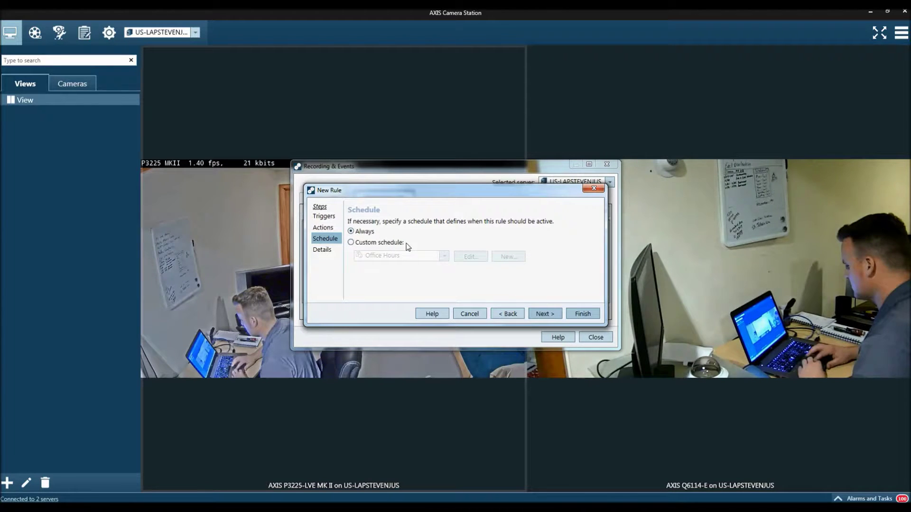
left_click(544, 314)
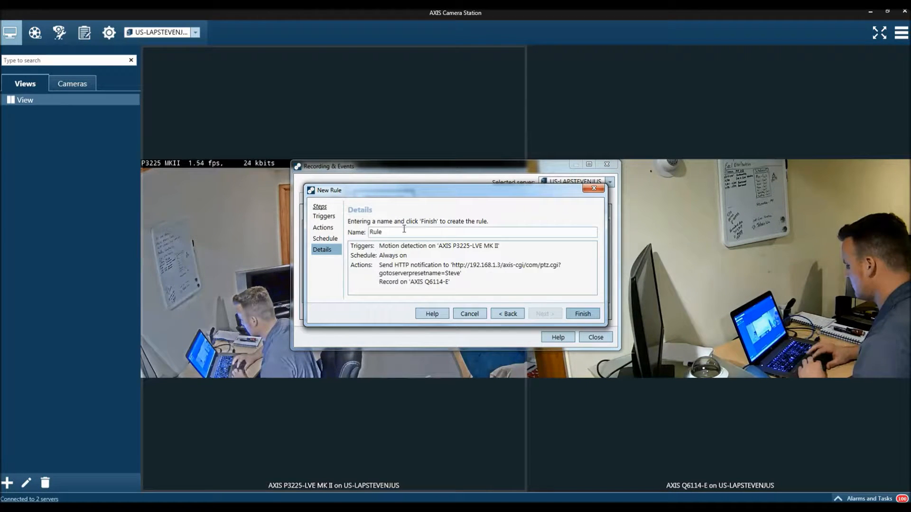
double_click(375, 232)
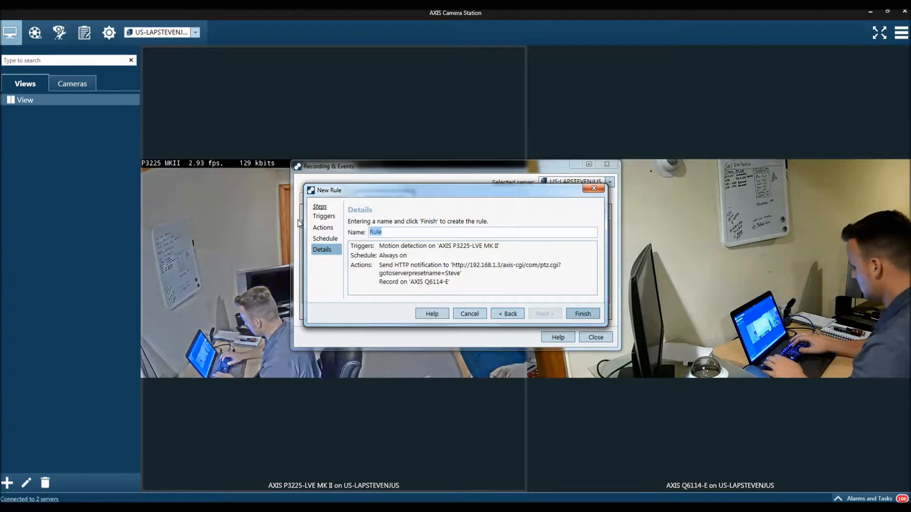
type("Ptz to preset based on motion")
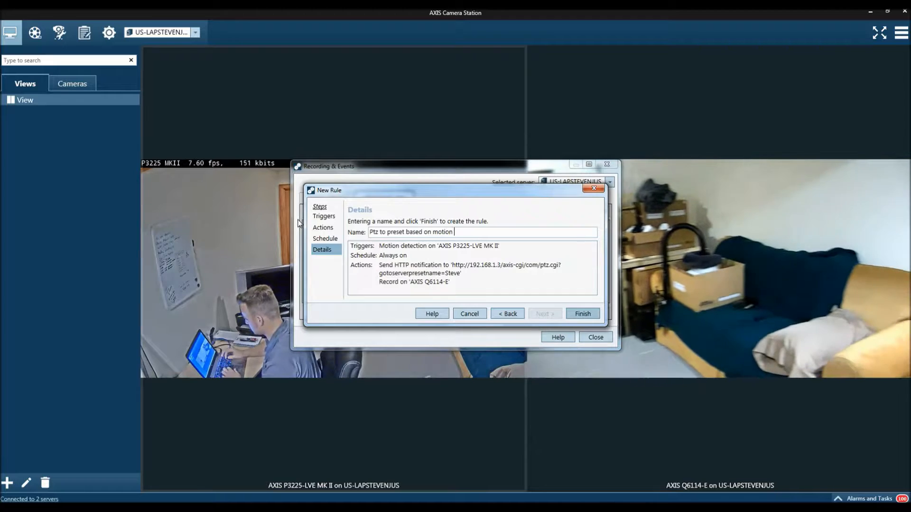
left_click(582, 313)
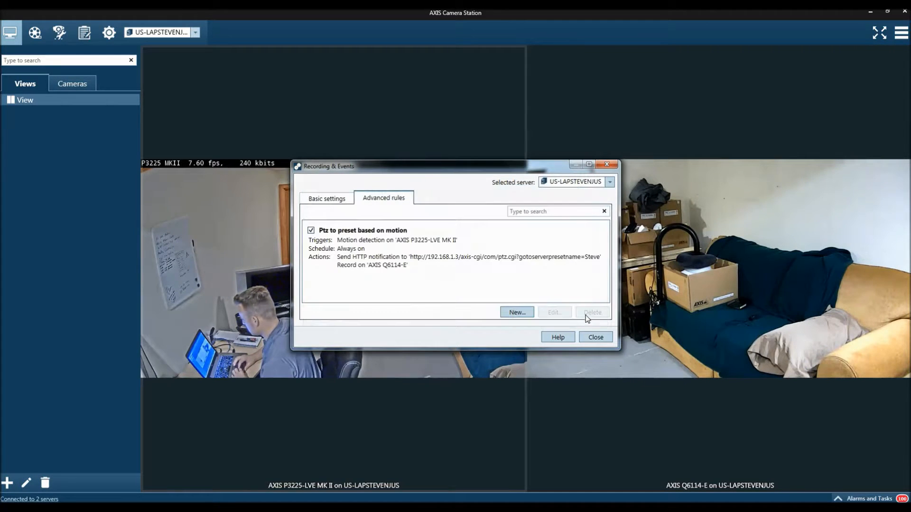
left_click(596, 337)
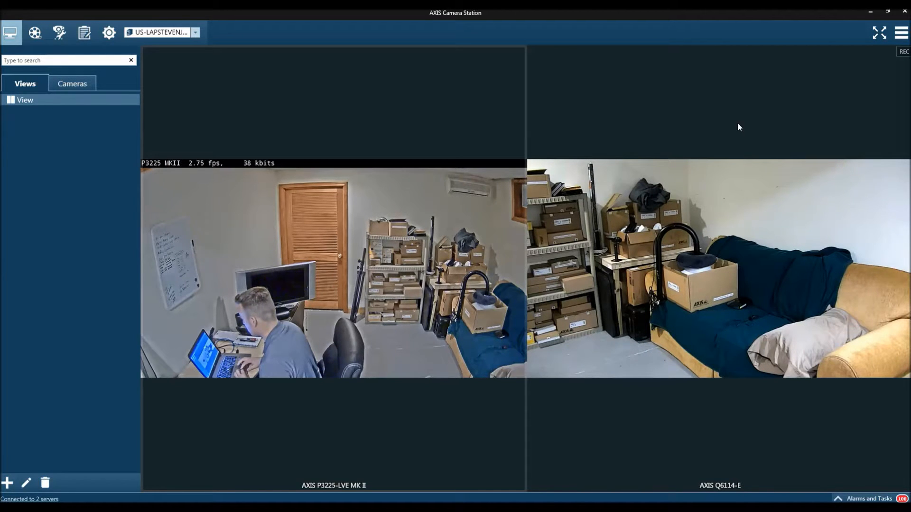
Open the AXIS Camera Station main menu to reach configuration.
left_click(900, 32)
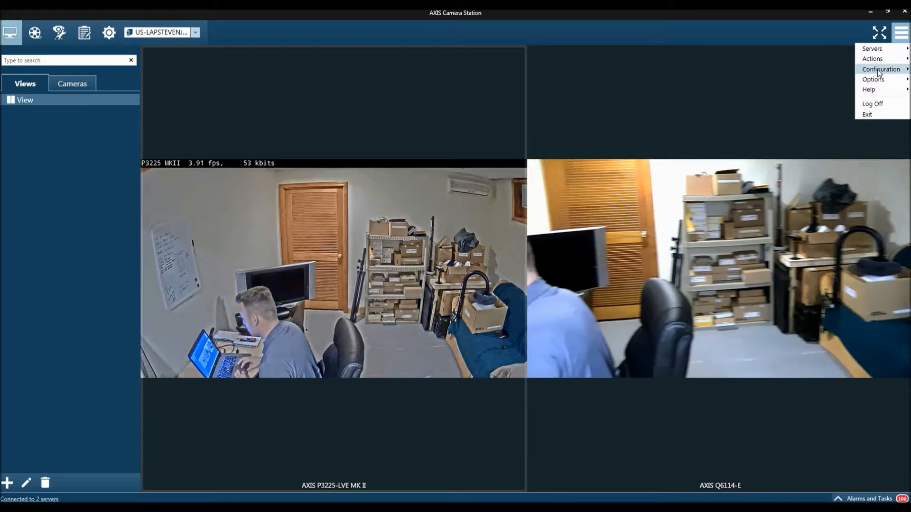
mouse_move(804, 101)
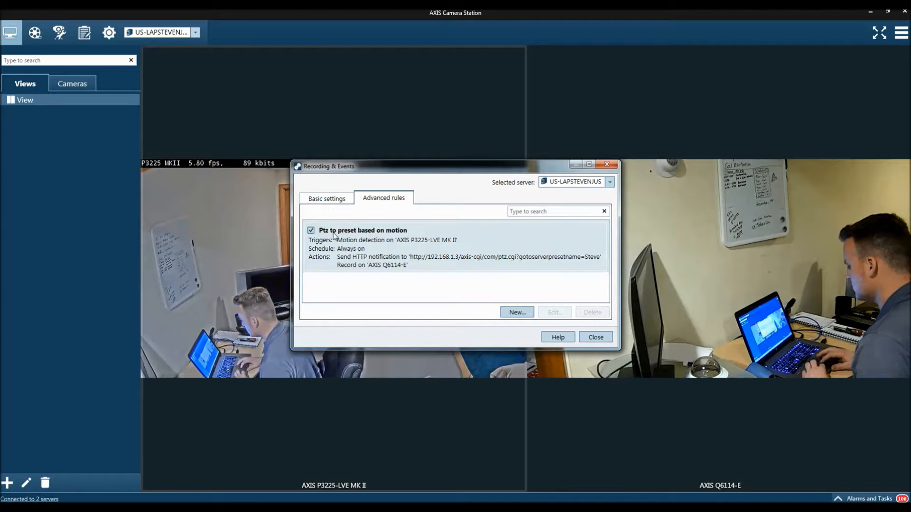
mouse_move(423, 245)
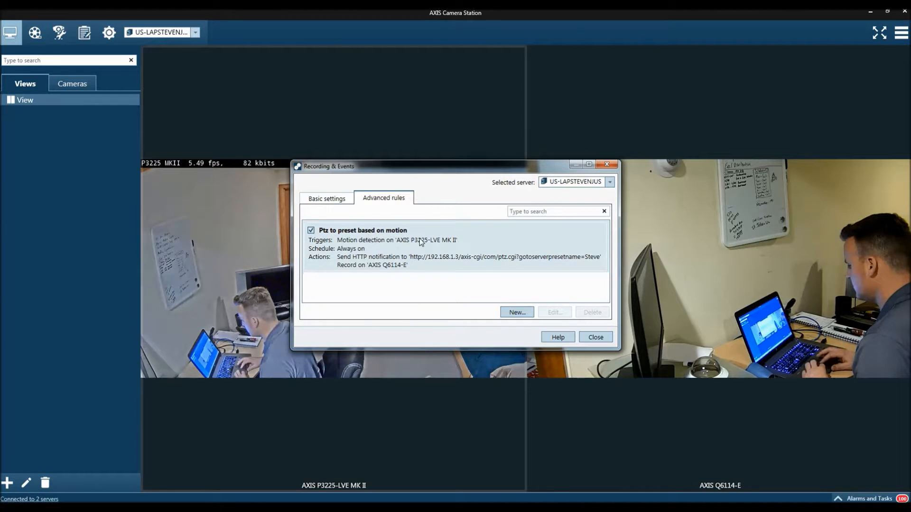
Reopen 'Ptz to preset based on motion' and select its HTTP notification and recording actions.
left_click(555, 312)
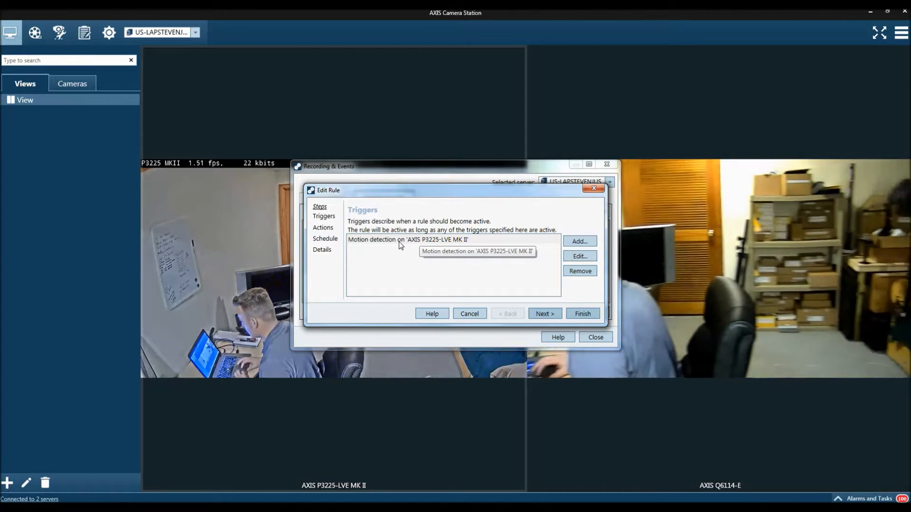
mouse_move(521, 242)
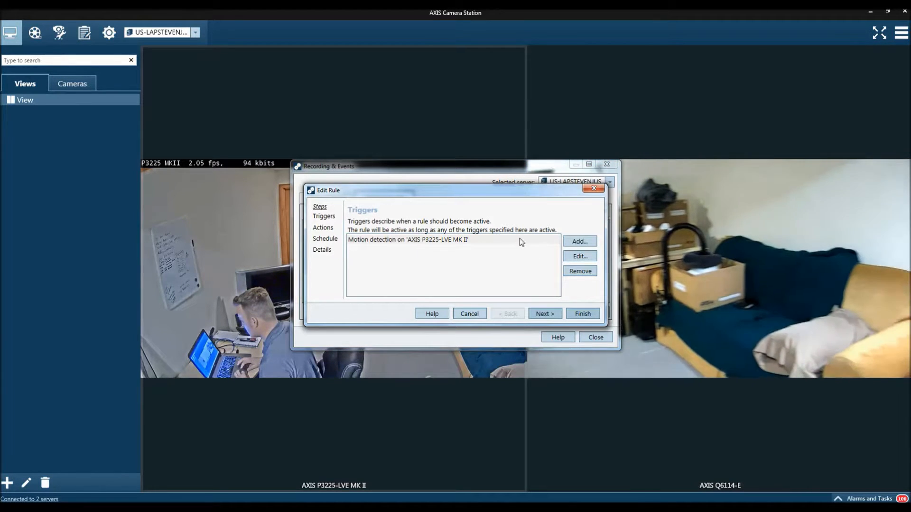
left_click(545, 313)
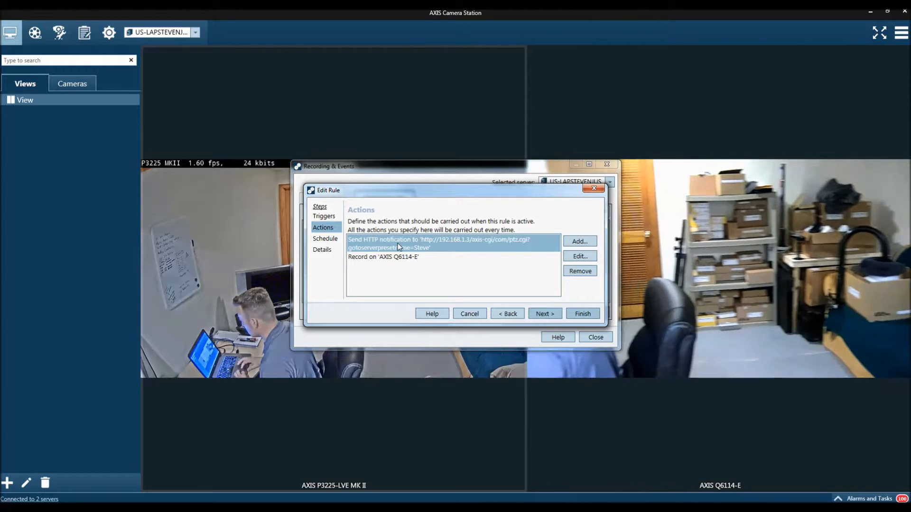
left_click(397, 257)
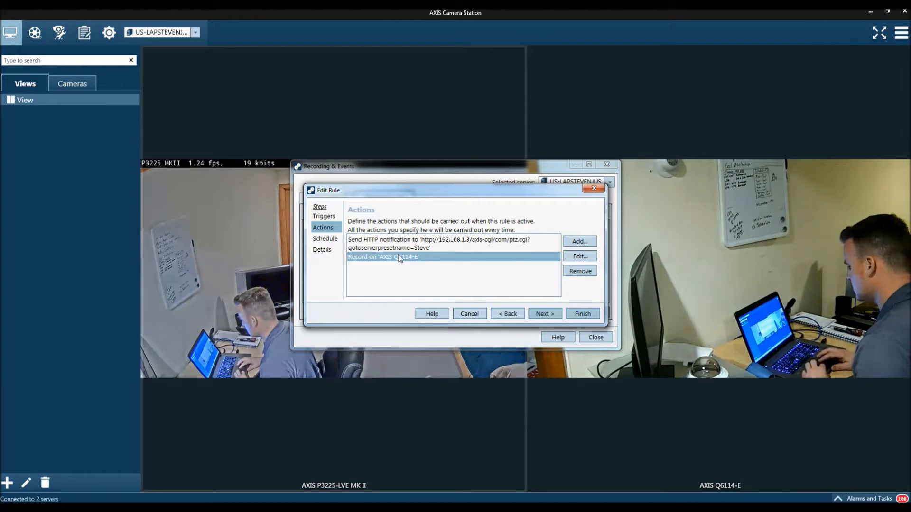
left_click(579, 241)
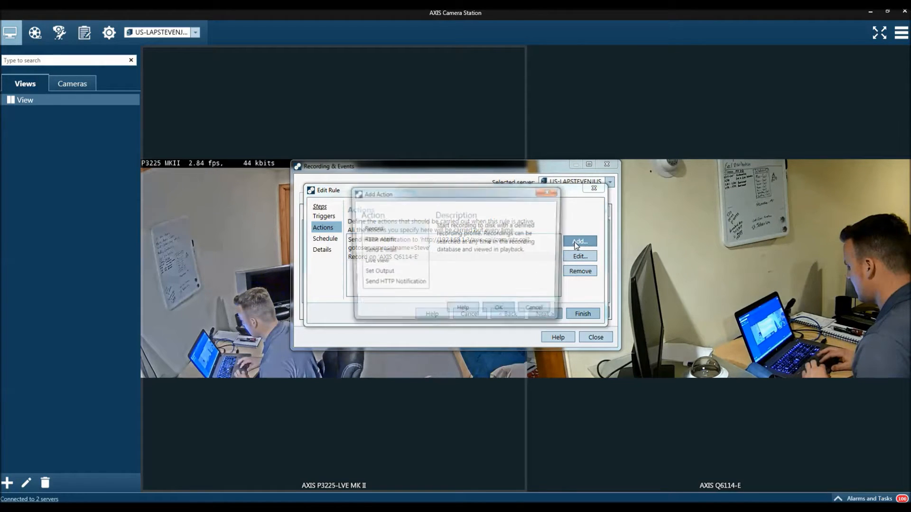
Add an authenticated HTTP notification to 192.168.1.23 playclip.cgi?clip=19 as user root.
left_click(393, 283)
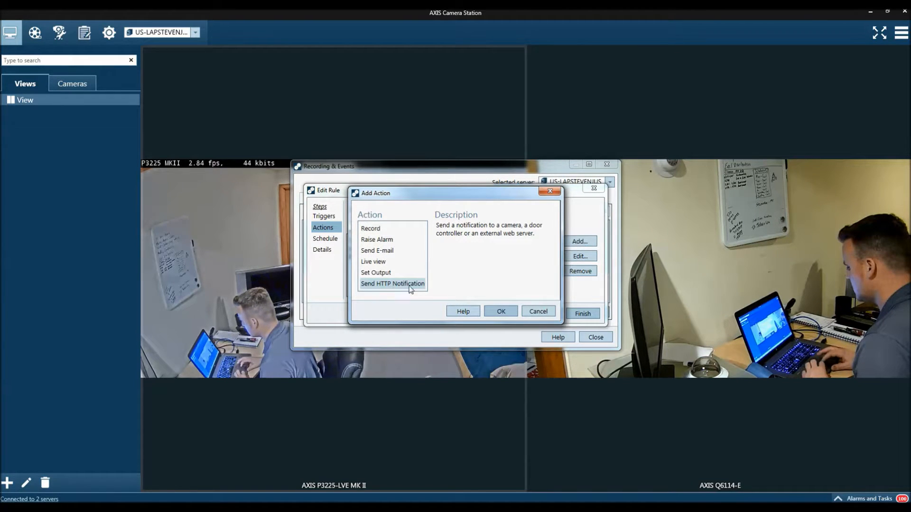
left_click(501, 311)
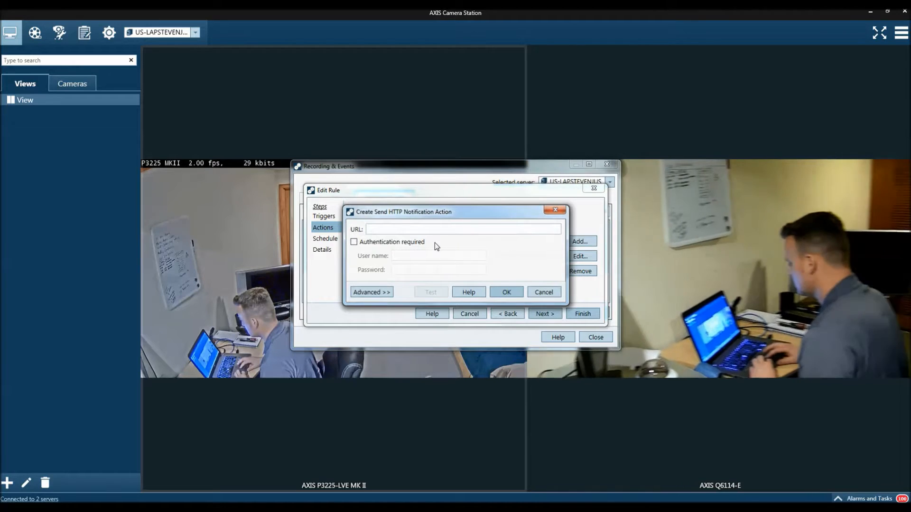
type("http://192.168.1.23/axis-cgi/playclip.cgi?clip=19")
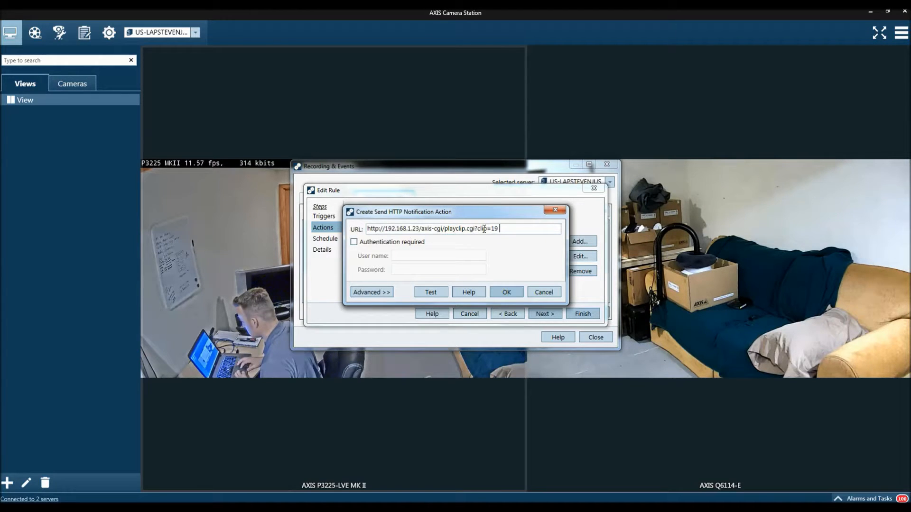
left_click(353, 242)
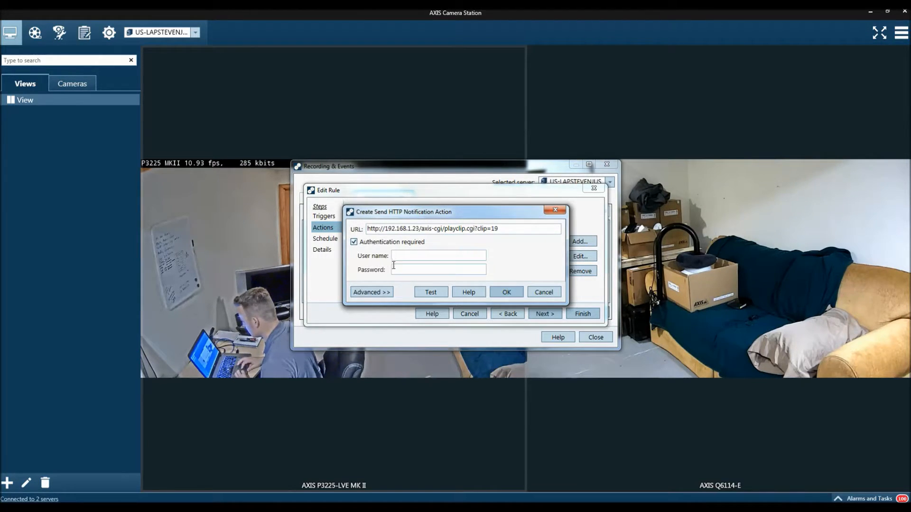
type("root")
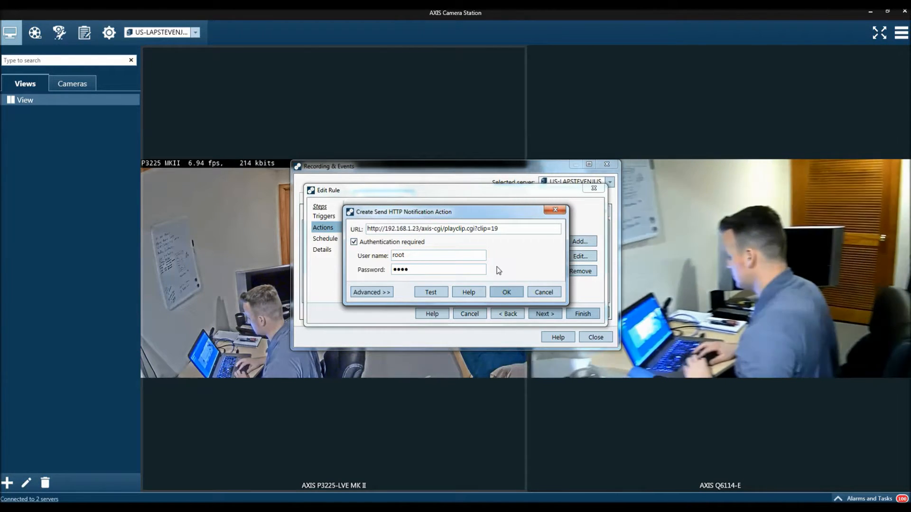
left_click(506, 291)
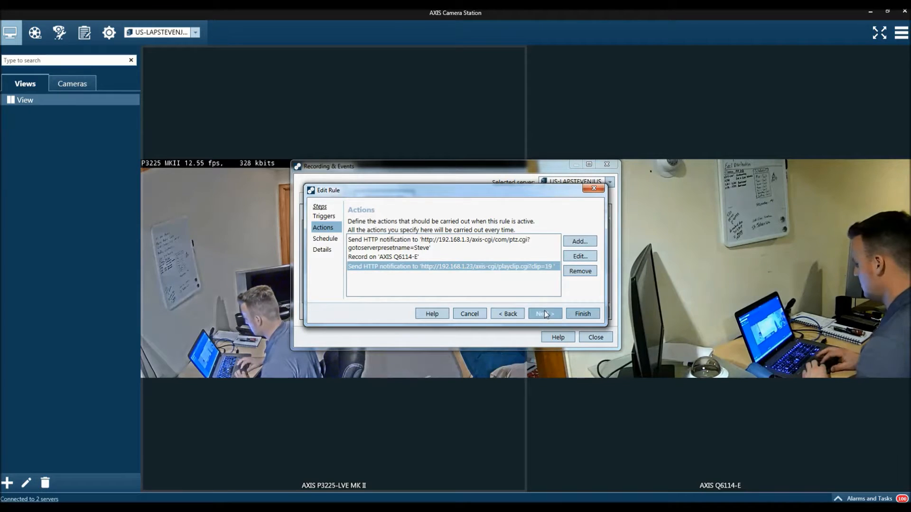
left_click(545, 313)
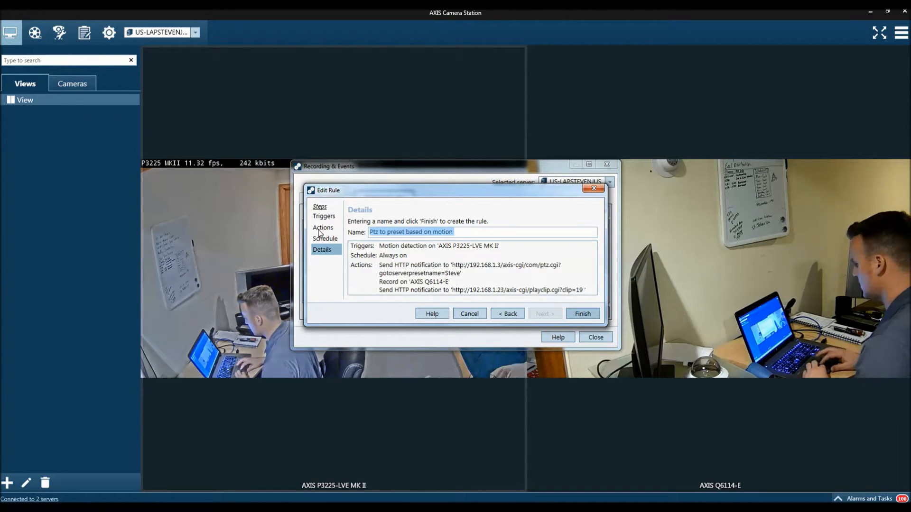
Rename the rule 'PTZ to Preset, record, audio clip', save it, and close the window.
type("PTZ")
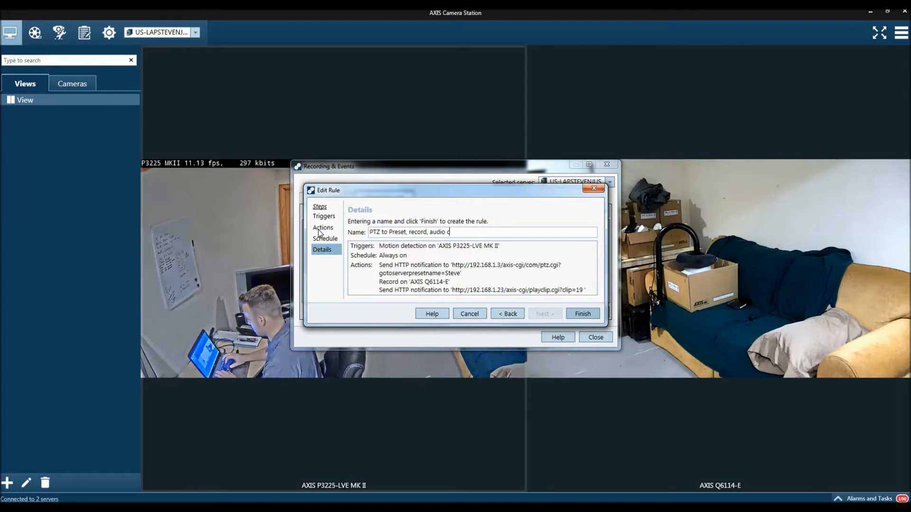
type("lip")
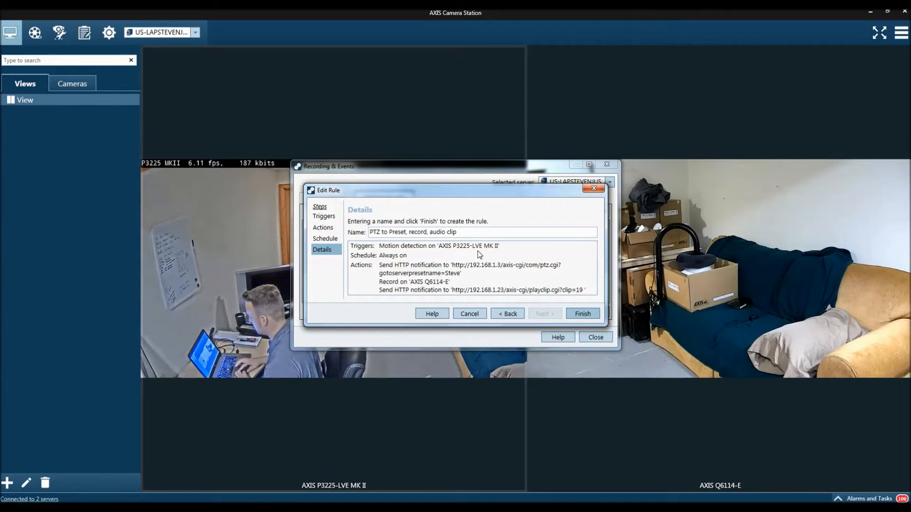
left_click(584, 314)
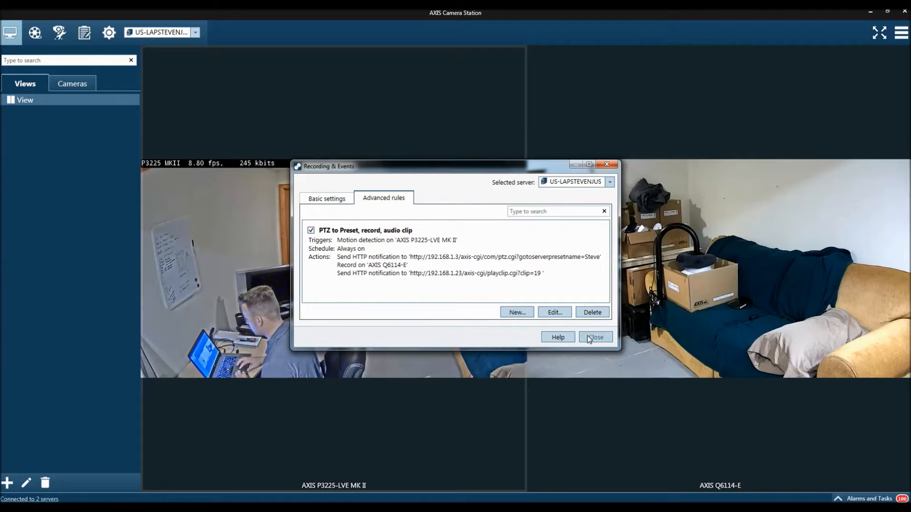
left_click(596, 337)
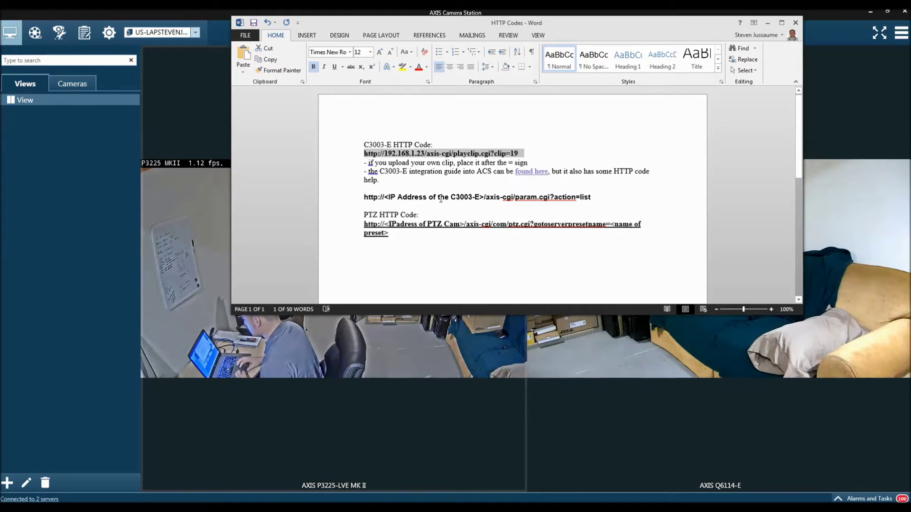
Open the param.cgi?action=list URL noted in the HTTP Codes Word document.
left_click(380, 180)
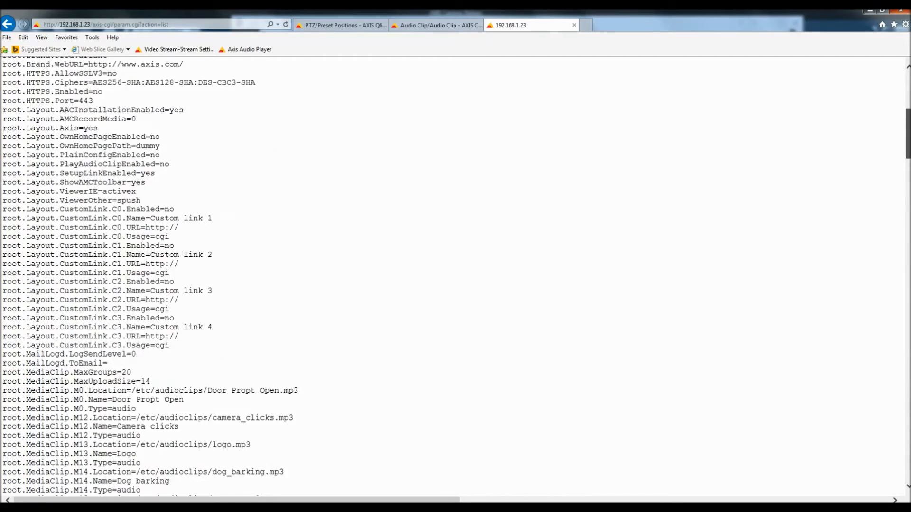
Scroll the 192.168.1.23 parameter list to media clip 19, Trespassing.
scroll("down", 3)
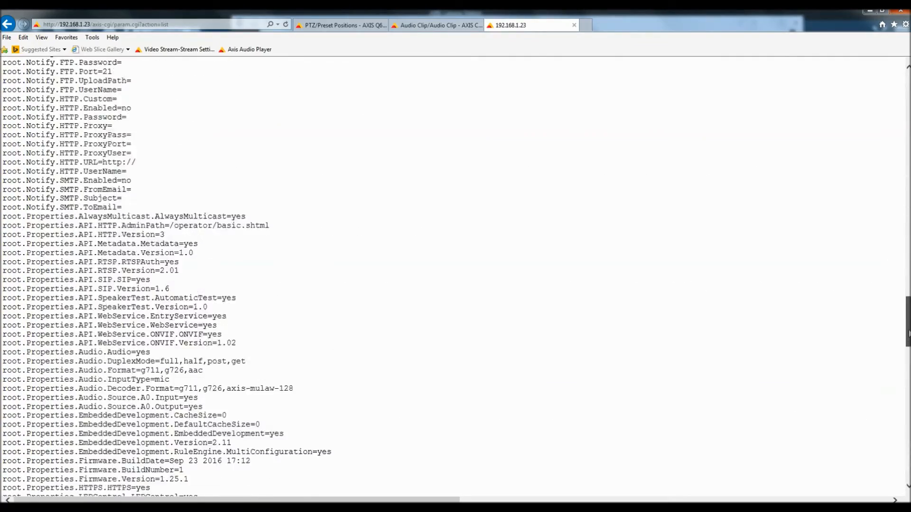
scroll("down", 3)
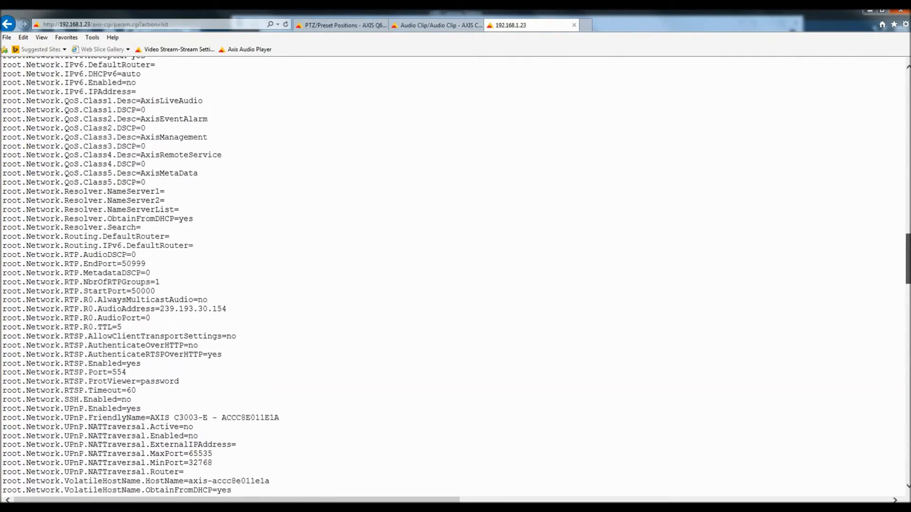
scroll("up", 3)
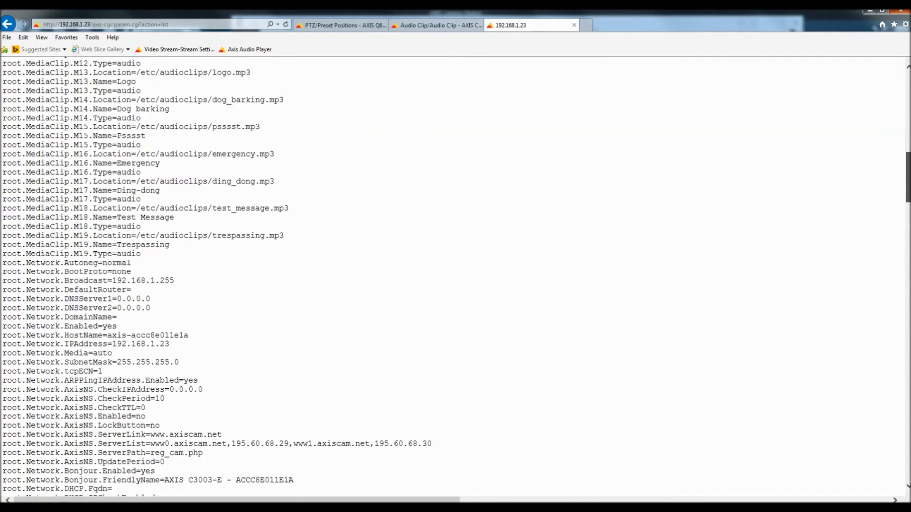